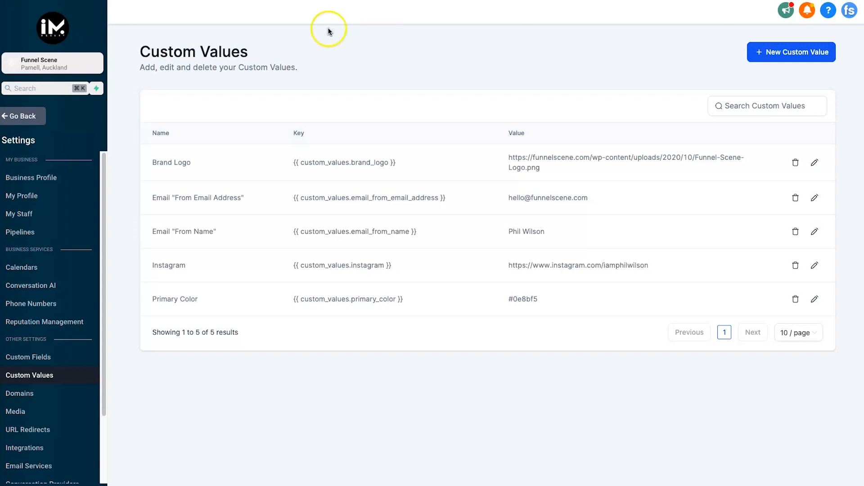
mouse_move(28, 356)
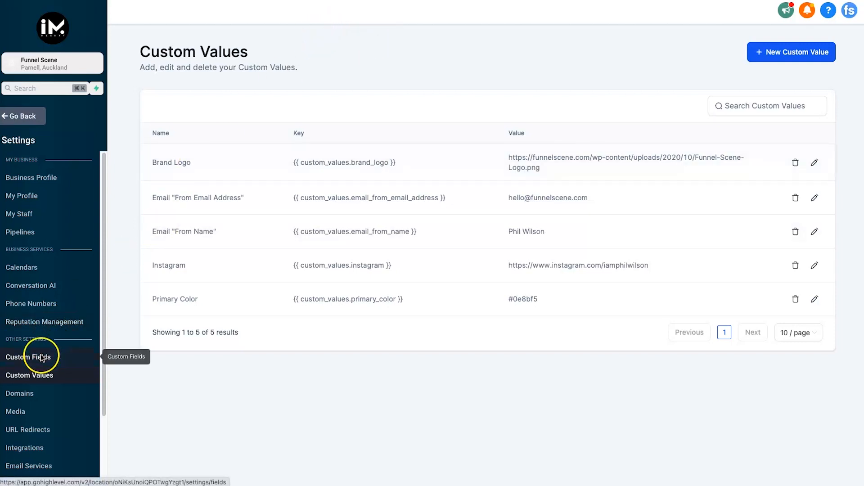
- Browse Custom Fields by folder and open Additional Info, then open a contact record
left_click(29, 358)
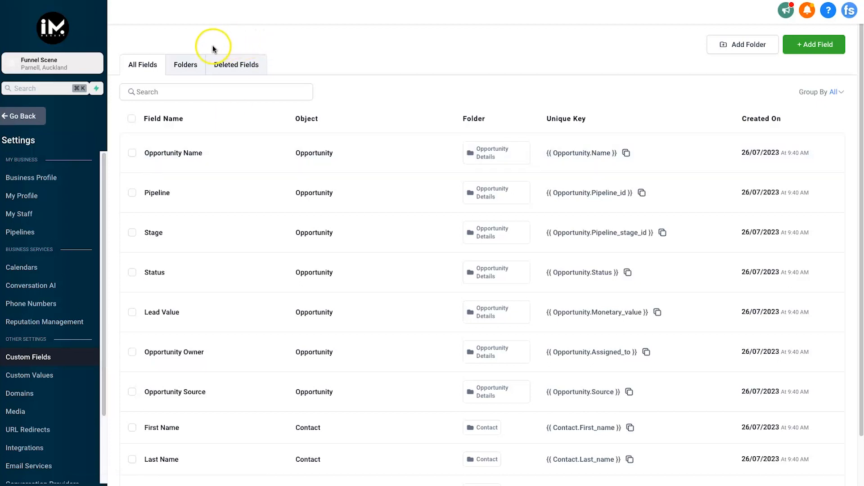
left_click(186, 64)
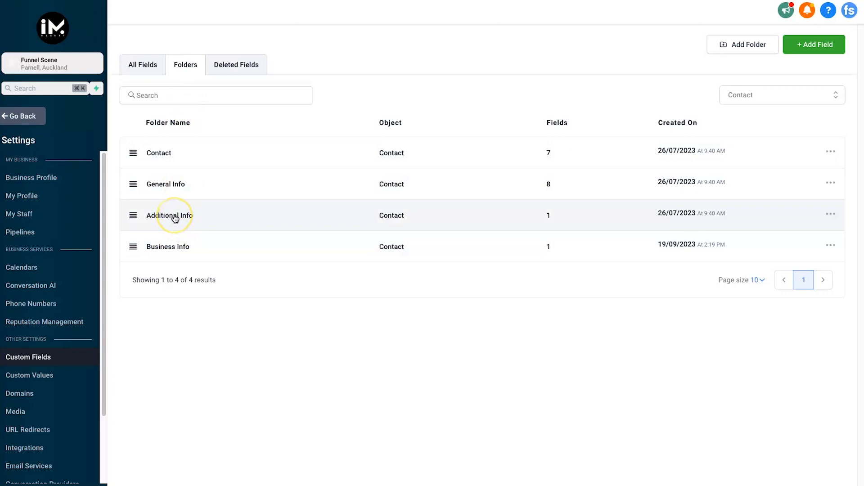
left_click(170, 215)
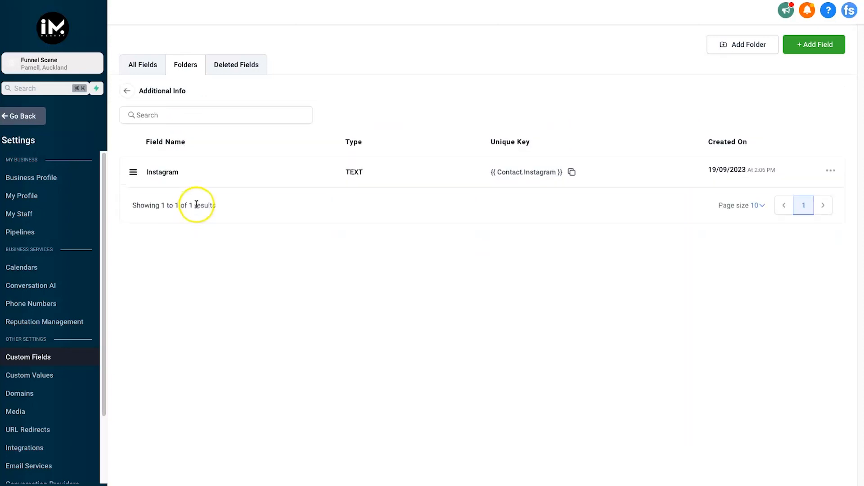
mouse_move(219, 172)
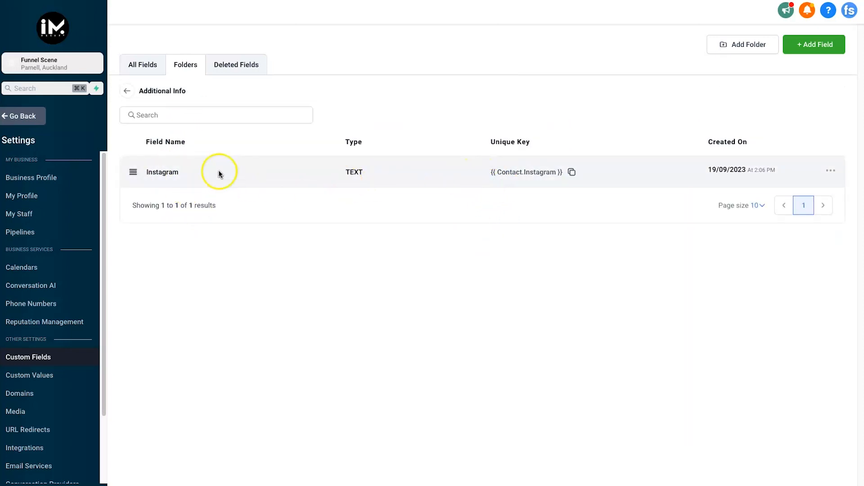
double_click(525, 172)
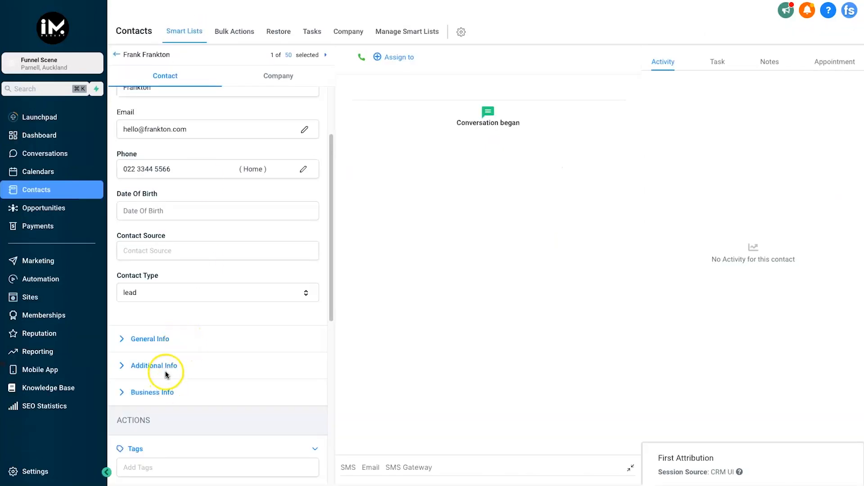
- Expand the contact's Additional Info, check the empty Instagram field, and collapse the section
left_click(153, 366)
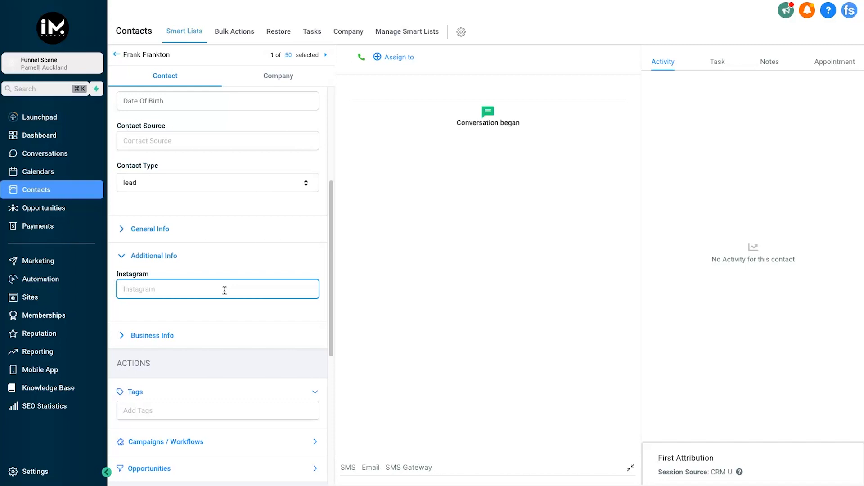
left_click(217, 289)
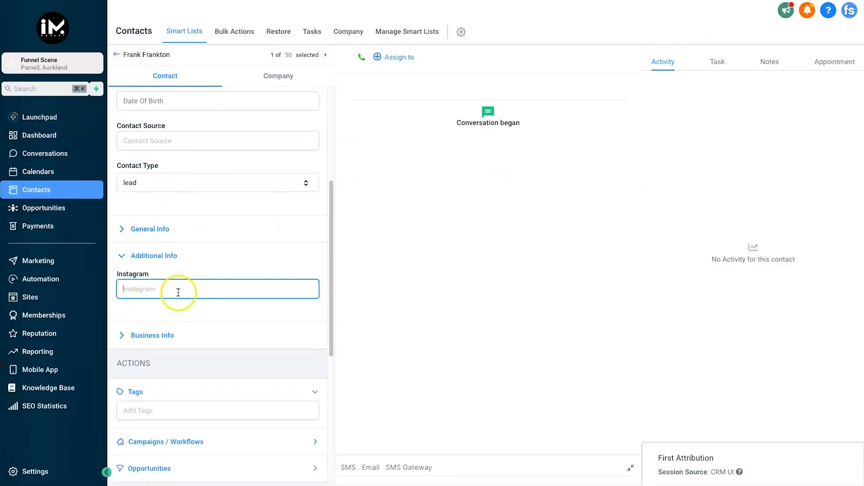
left_click(154, 255)
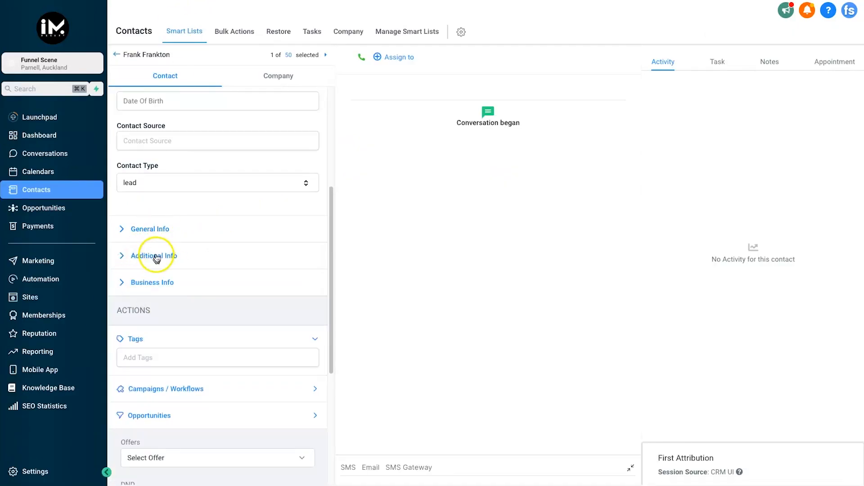
left_click(154, 255)
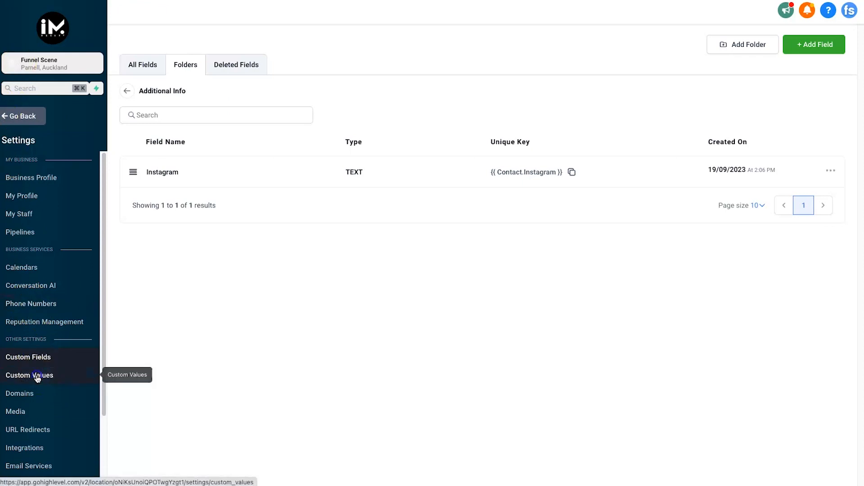
- Show the sub-account's Custom Values list from the Settings sidebar
left_click(29, 375)
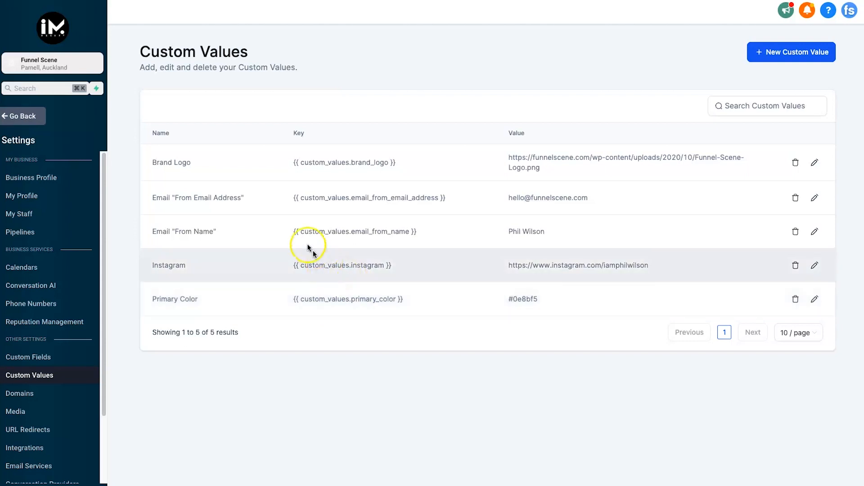
mouse_move(209, 160)
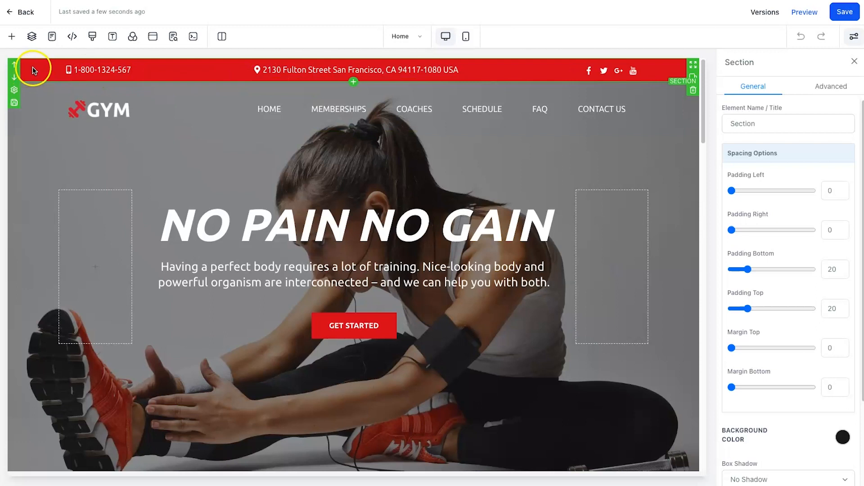
- Scroll through the GYM template page in the site builder
scroll("down", 3)
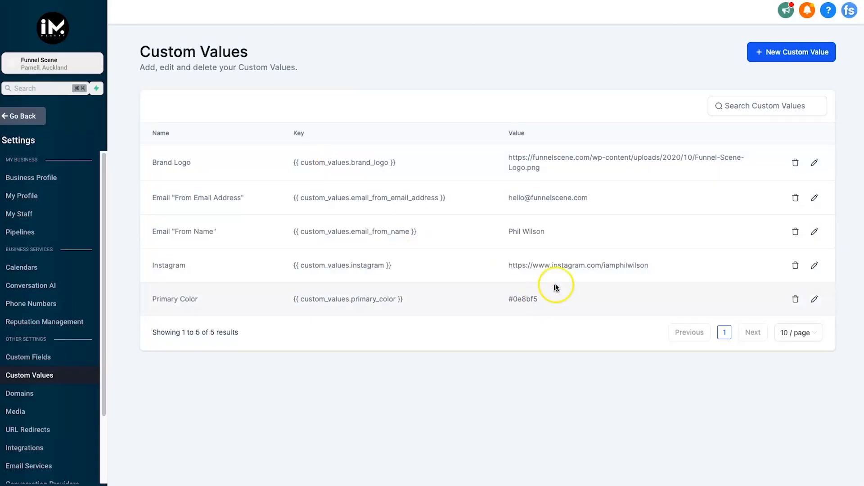
- Create a custom value named Secondary Value set to #222222
left_click(790, 52)
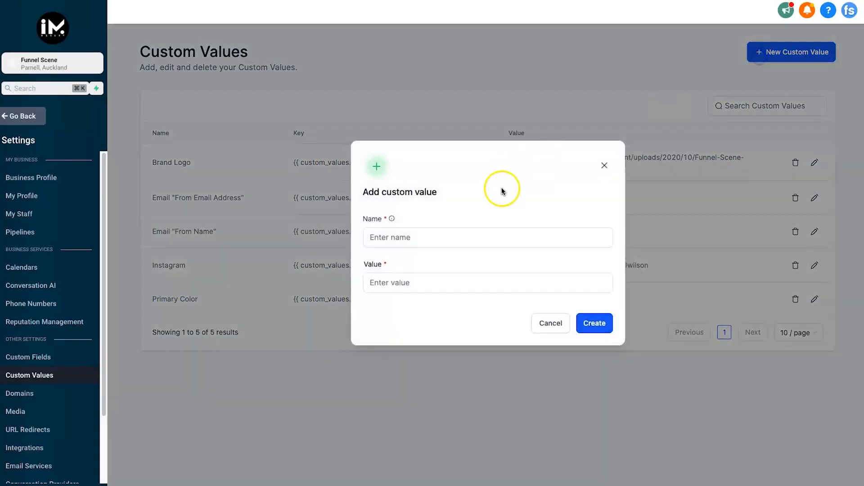
type("SEcon")
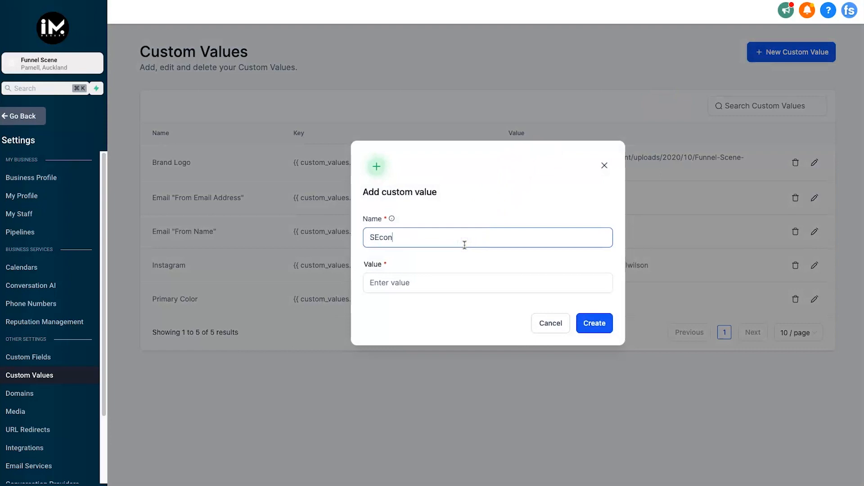
type("Secondary Value")
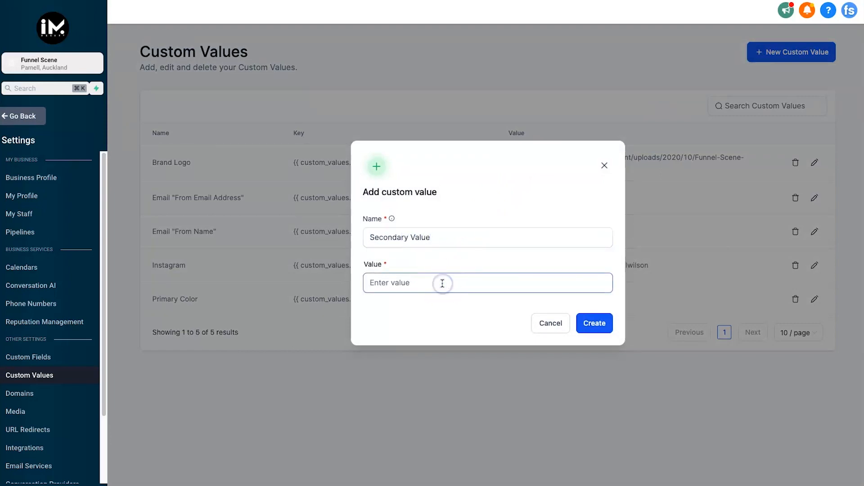
type("#")
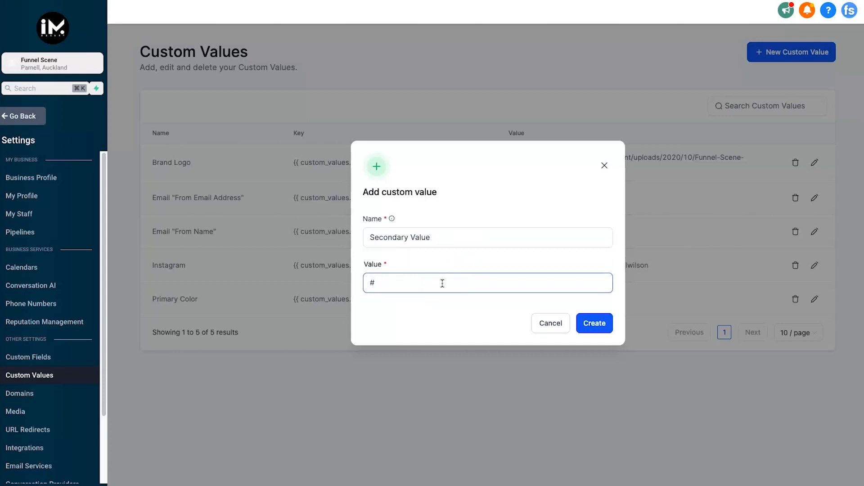
type("22222")
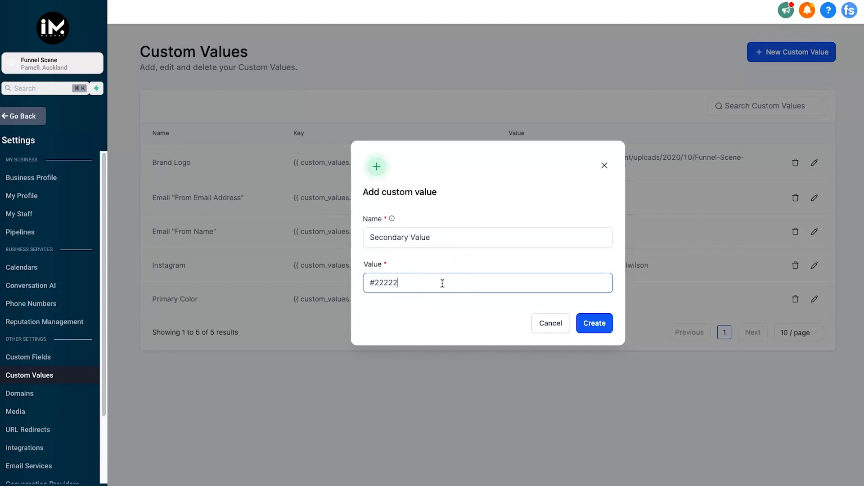
left_click(593, 323)
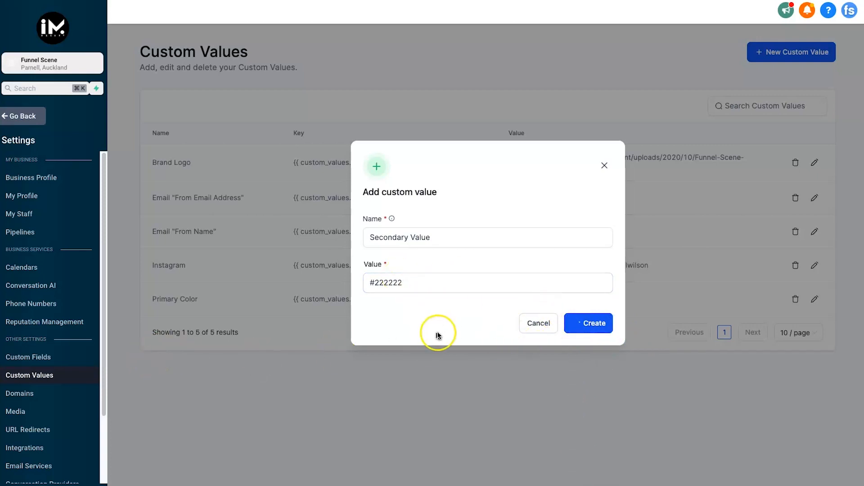
left_click(588, 323)
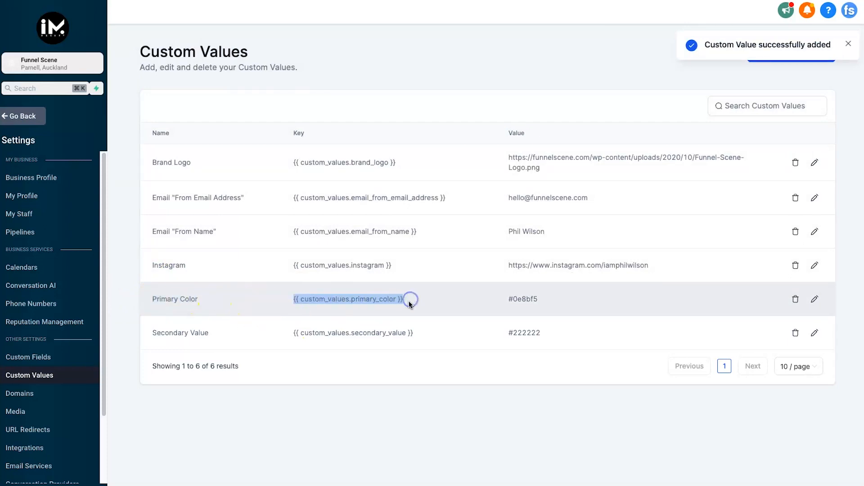
mouse_move(443, 273)
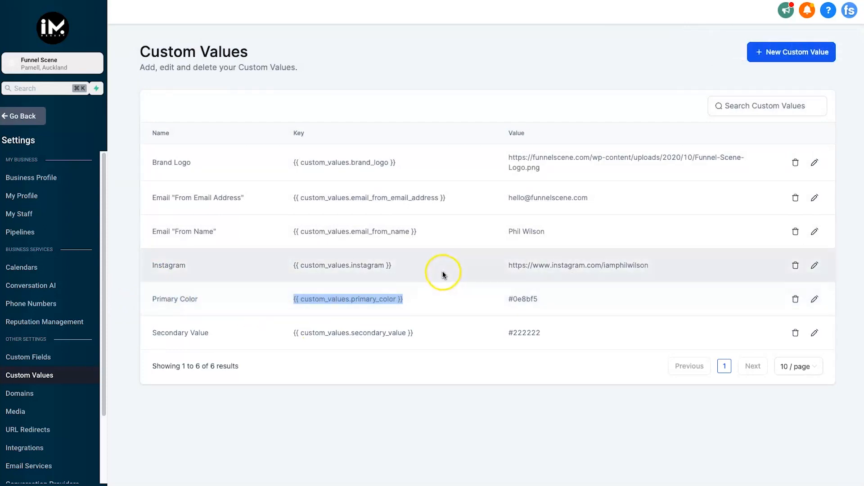
mouse_move(424, 303)
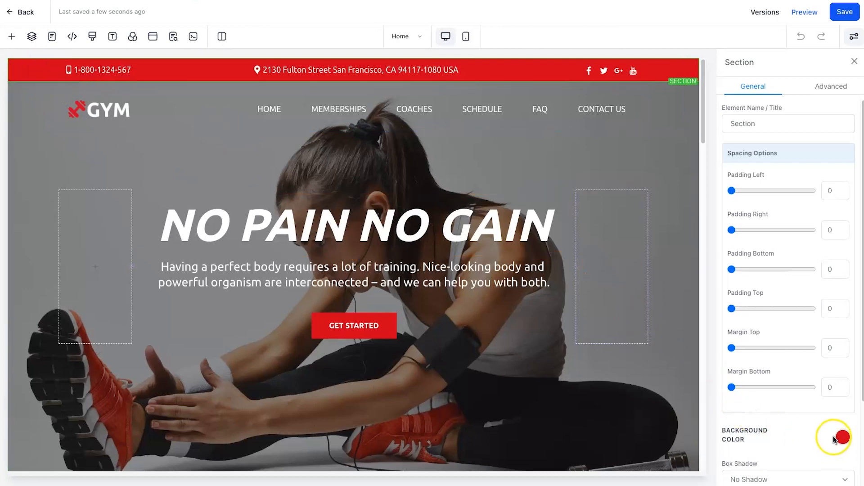
- Set the section background colour using the Primary colour choice
scroll("down", 3)
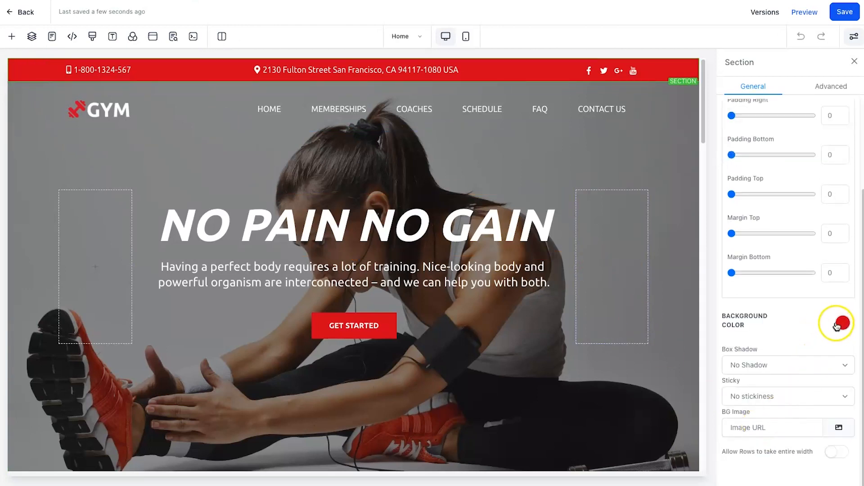
left_click(835, 323)
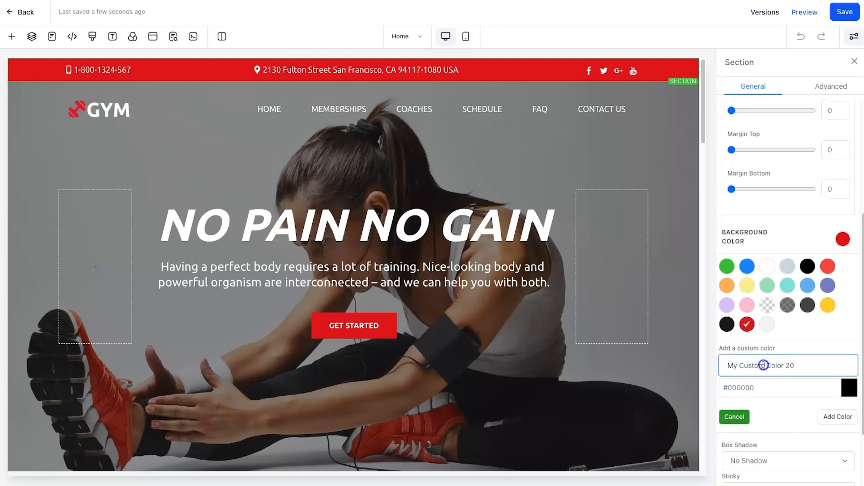
type("Primary")
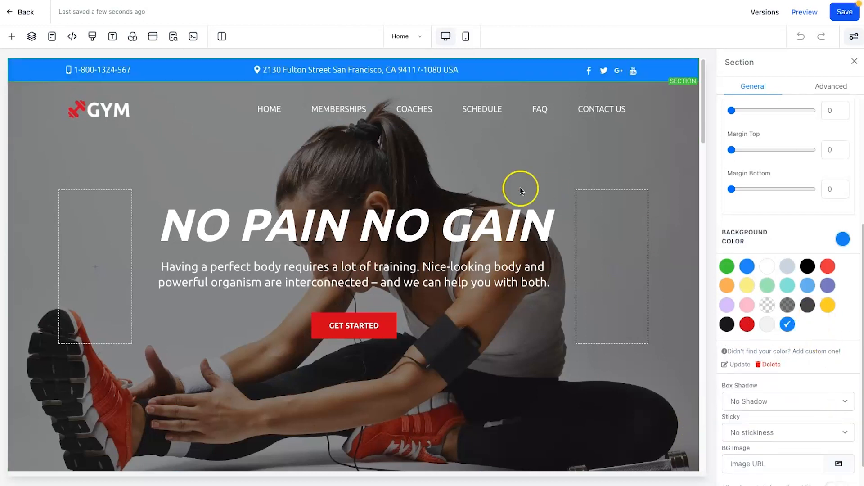
left_click(259, 262)
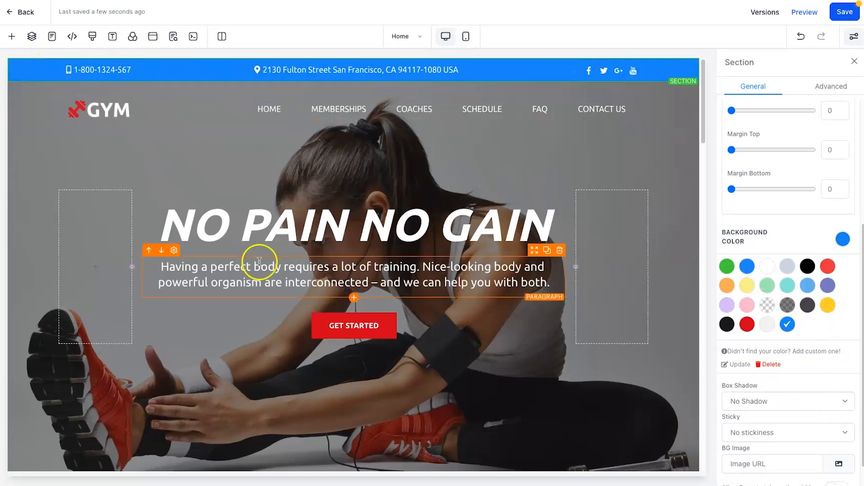
- Make the GET STARTED button blue, then select the hero and top contact bar sections
left_click(354, 325)
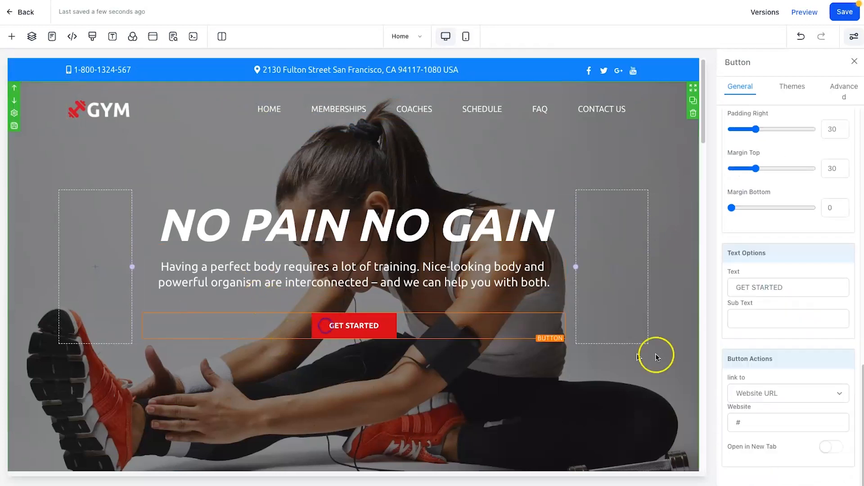
scroll("down", 3)
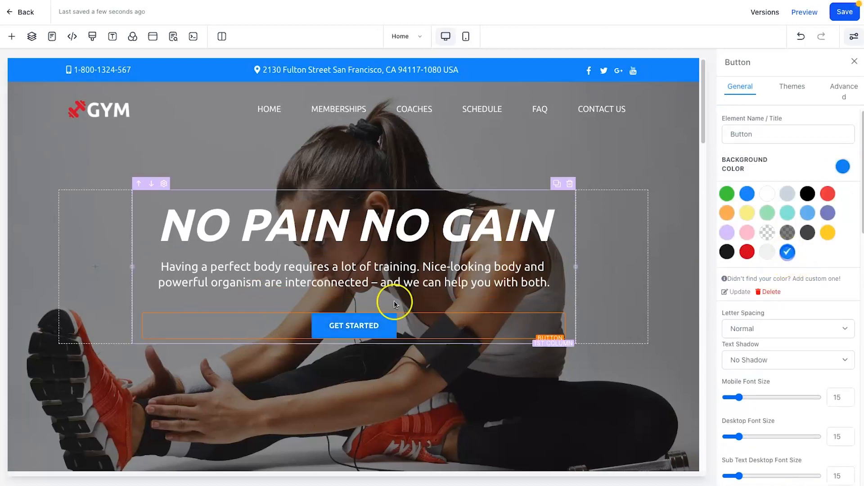
left_click(568, 60)
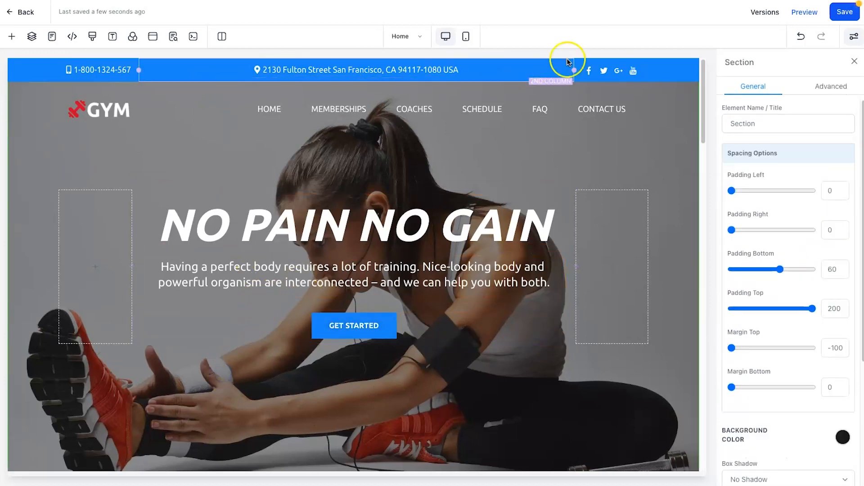
left_click(173, 36)
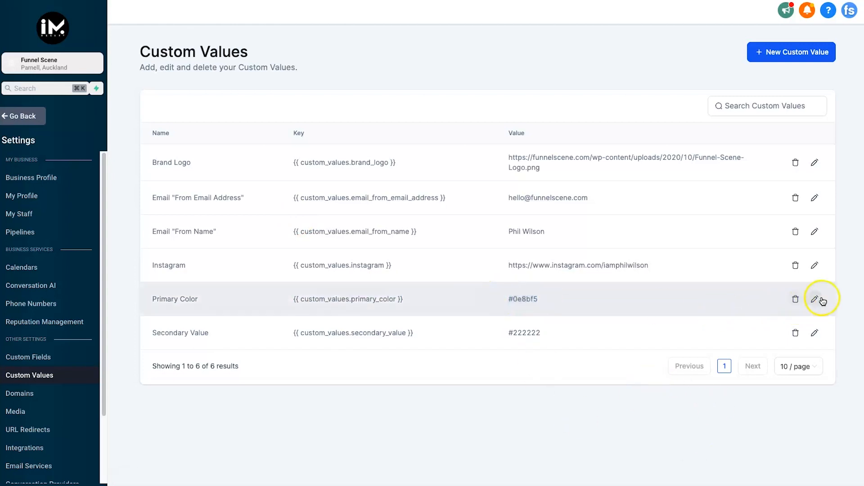
- Edit Primary Color to #34ca33 and Secondary Value to #0e8bf5, then start editing the hero headline
left_click(814, 299)
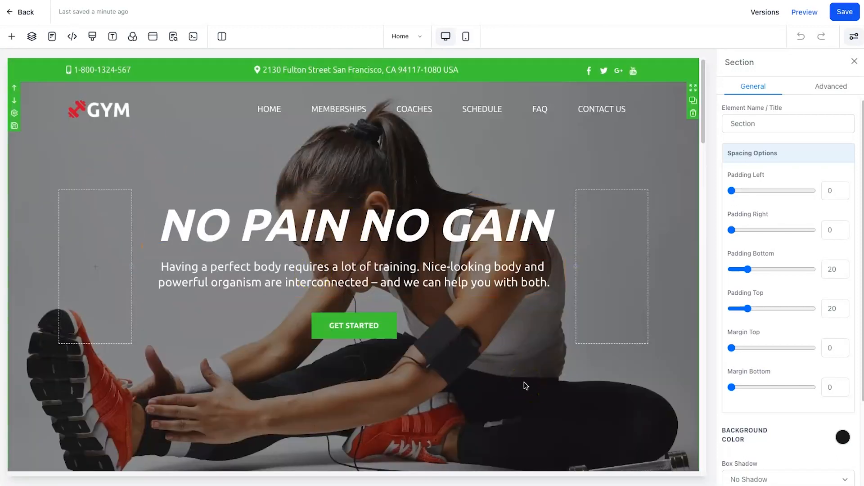
left_click(420, 223)
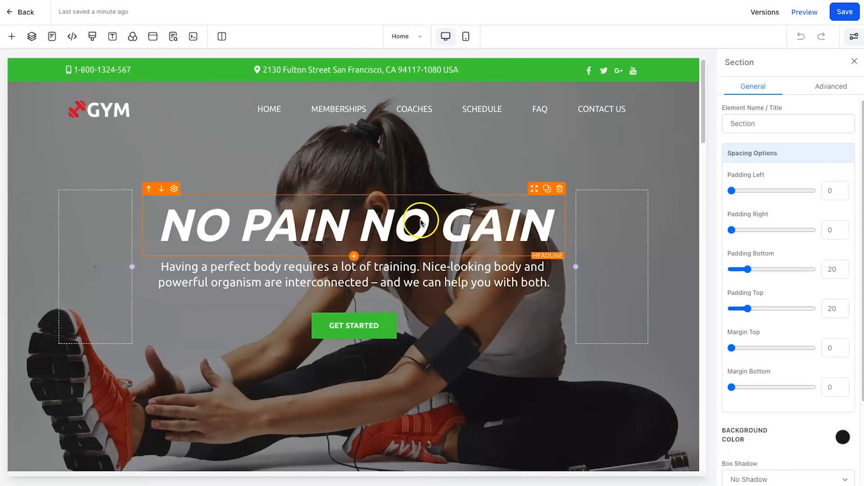
double_click(354, 223)
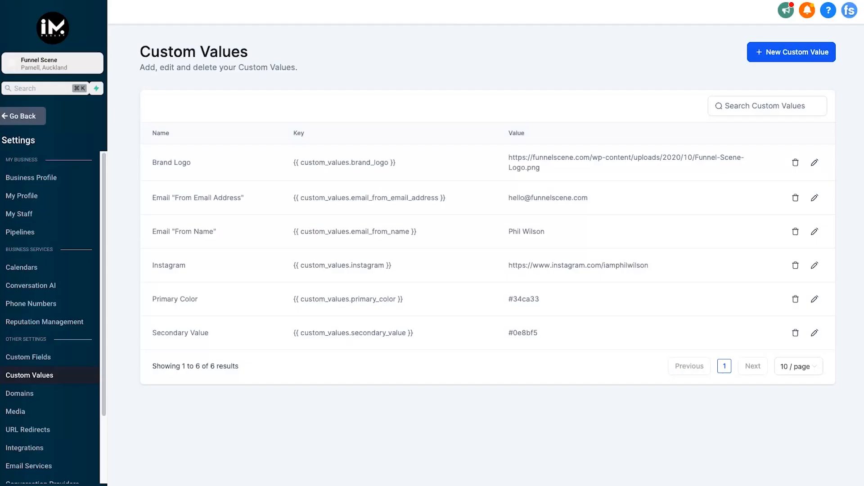
- Create a Punch Line custom value reading No Gain No Pain for the hero headline placeholder
left_click(790, 52)
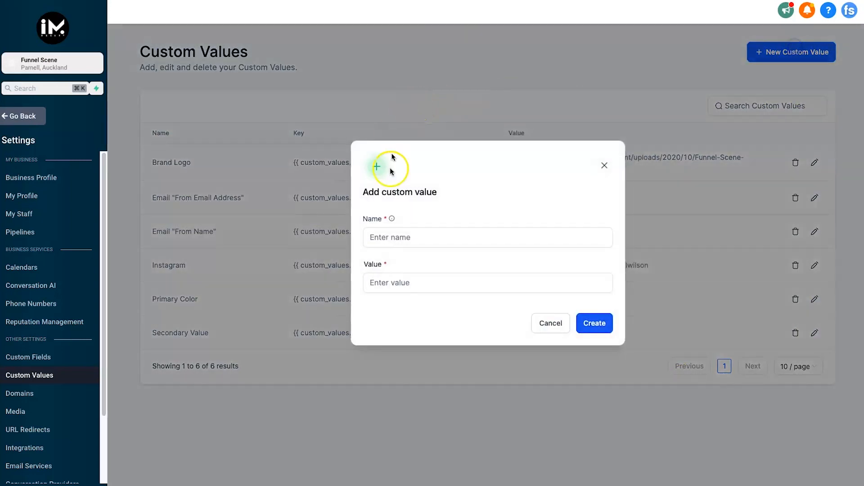
type("Company")
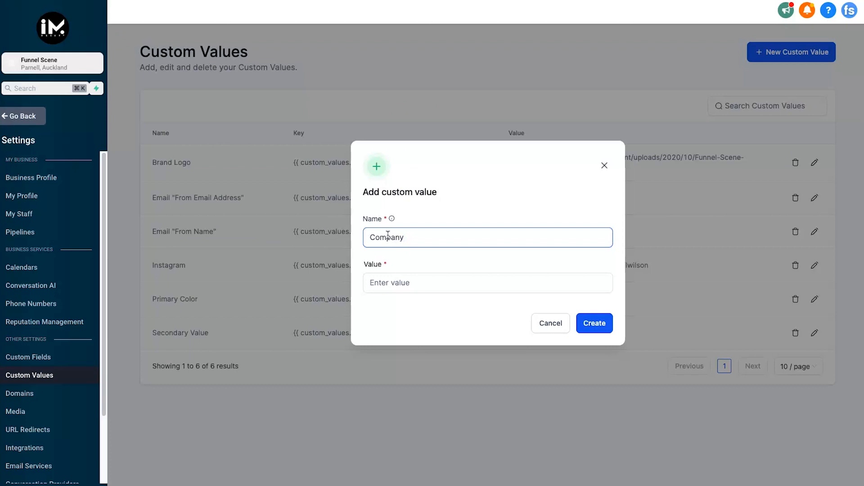
type("Punch Line")
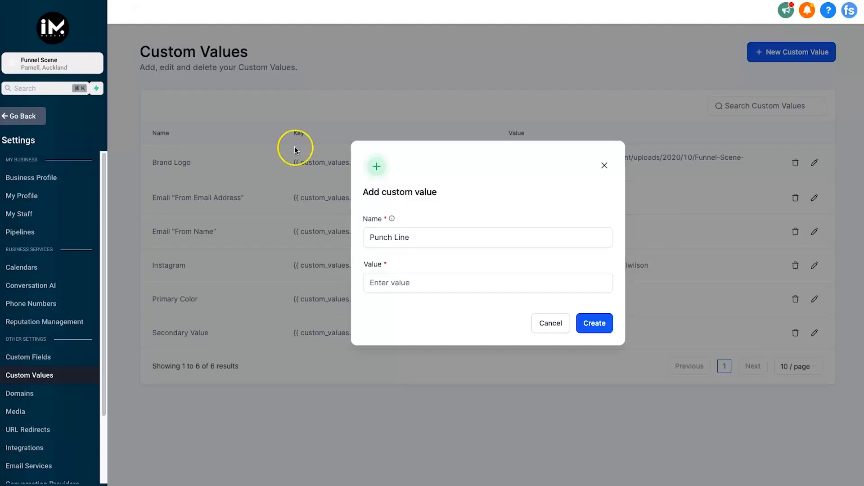
type("No Gain No Pain")
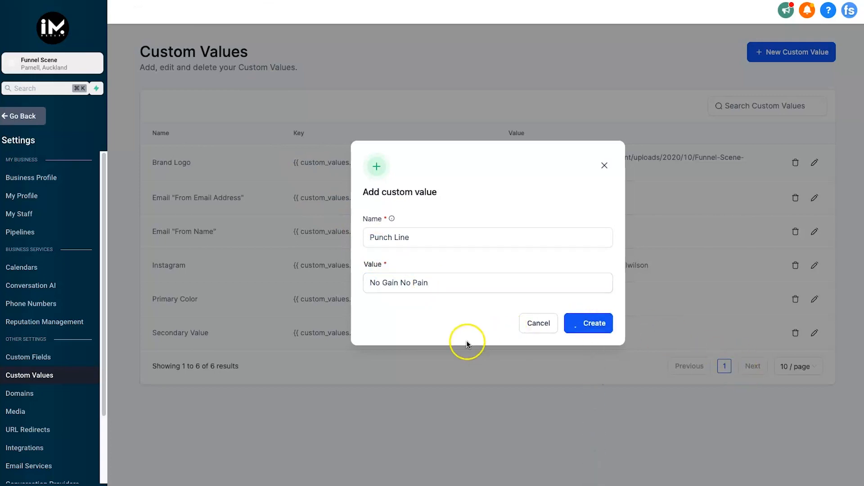
left_click(588, 324)
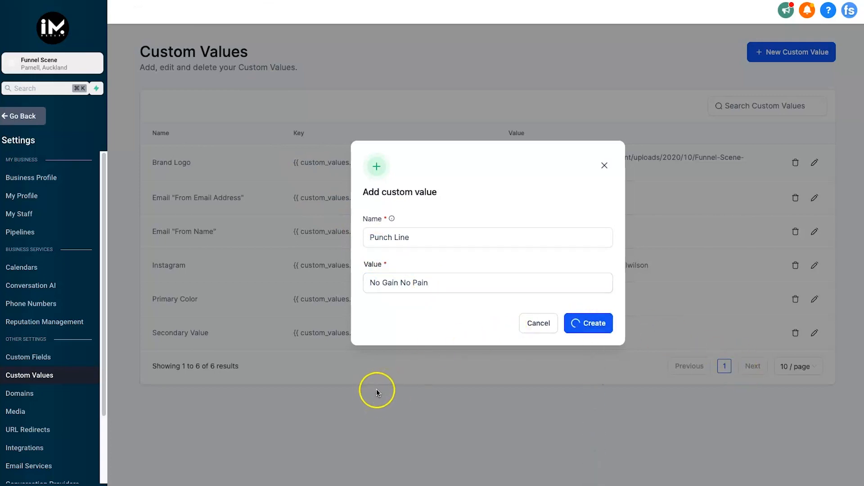
left_click(588, 323)
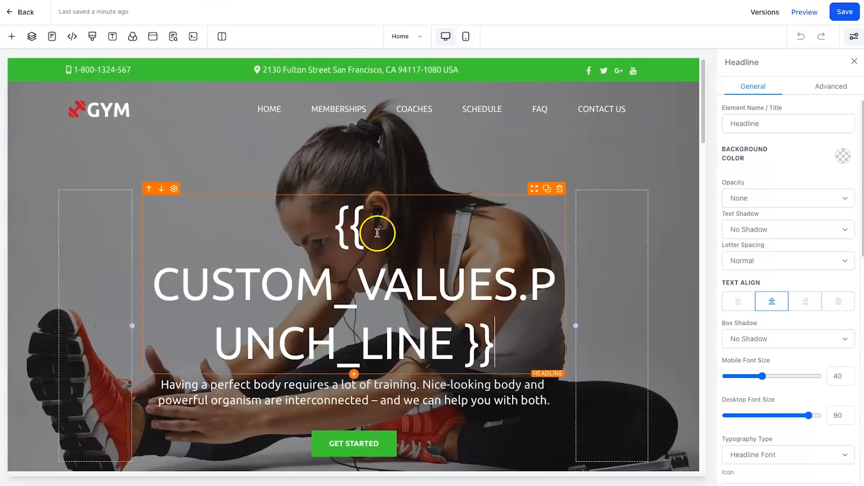
- Finish the headline edit and preview the page showing NO GAIN NO PAIN
left_click(843, 12)
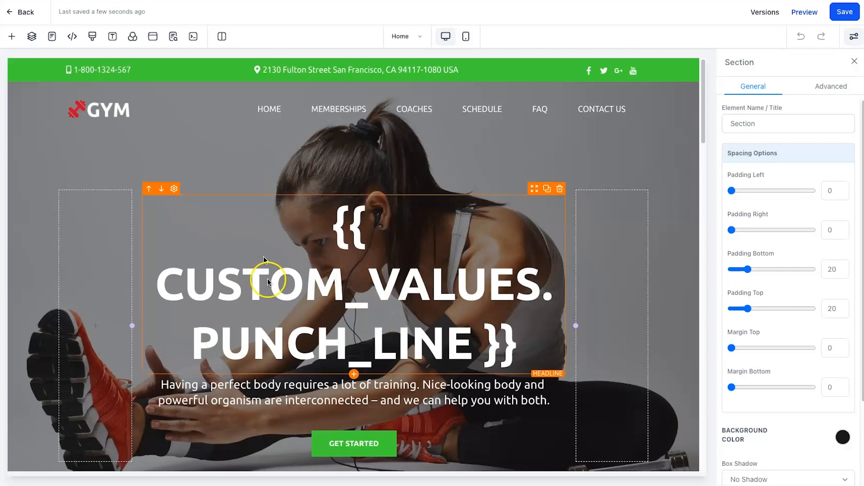
right_click(805, 12)
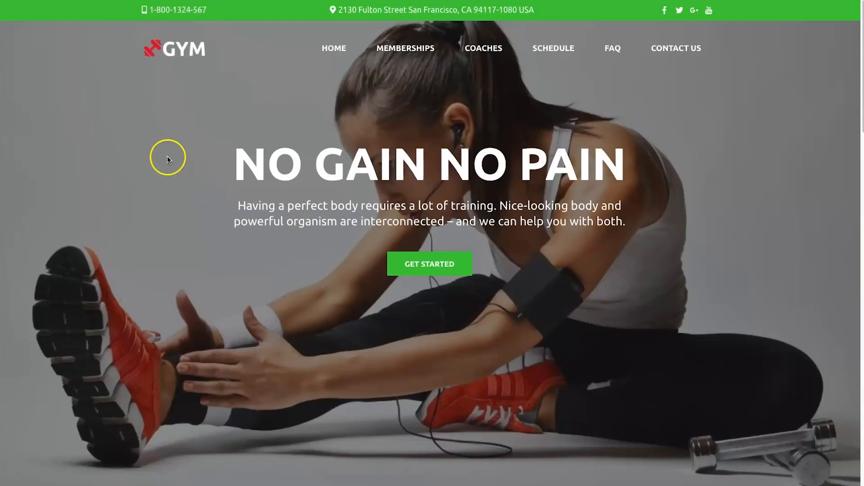
mouse_move(340, 291)
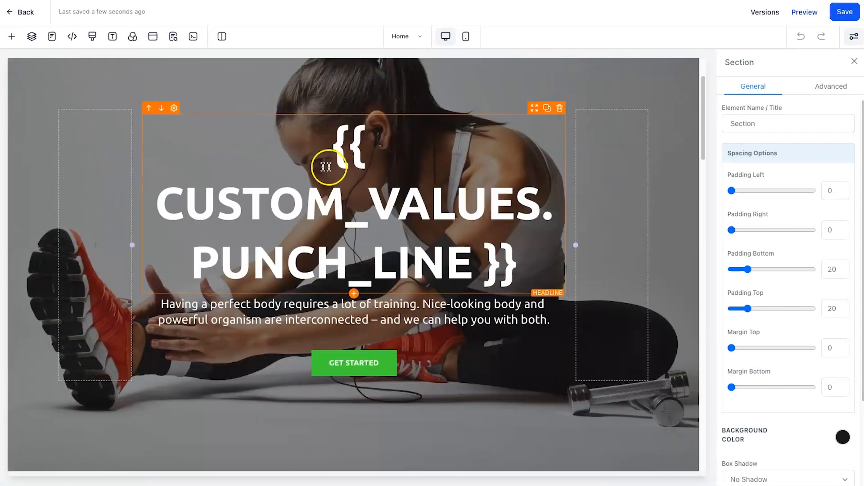
- Scroll down the builder page before returning to Custom Values
scroll("down", 3)
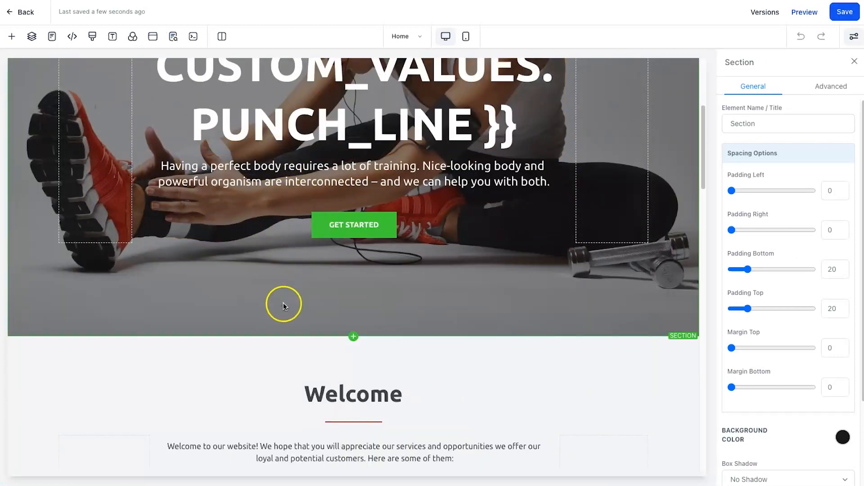
scroll("down", 3)
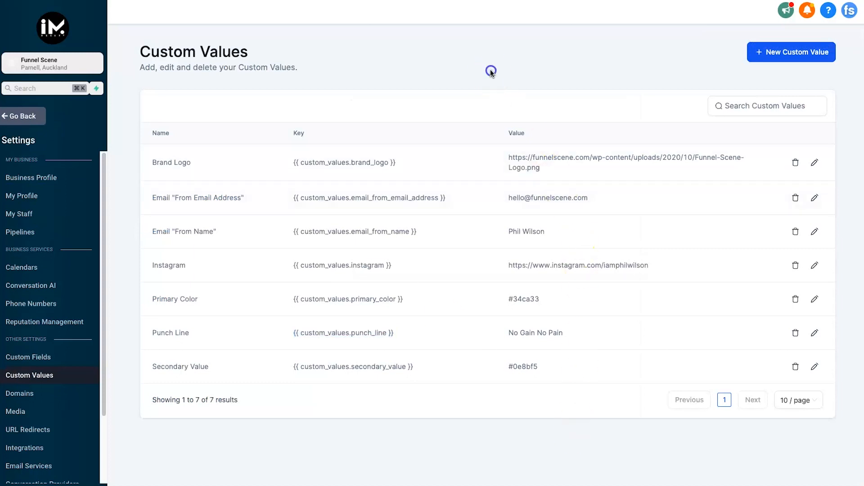
mouse_move(591, 391)
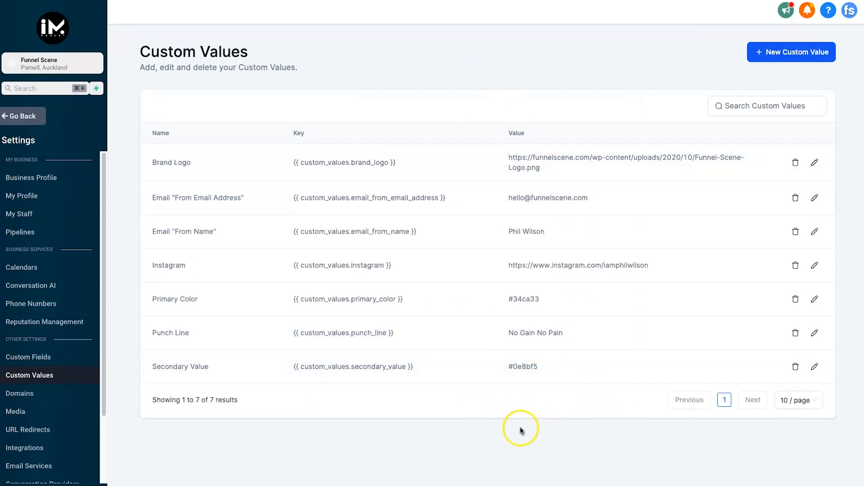
mouse_move(548, 399)
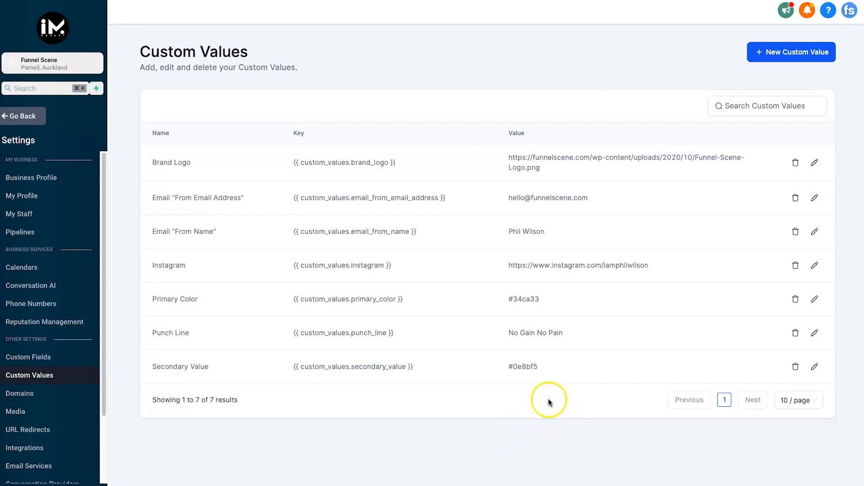
mouse_move(450, 427)
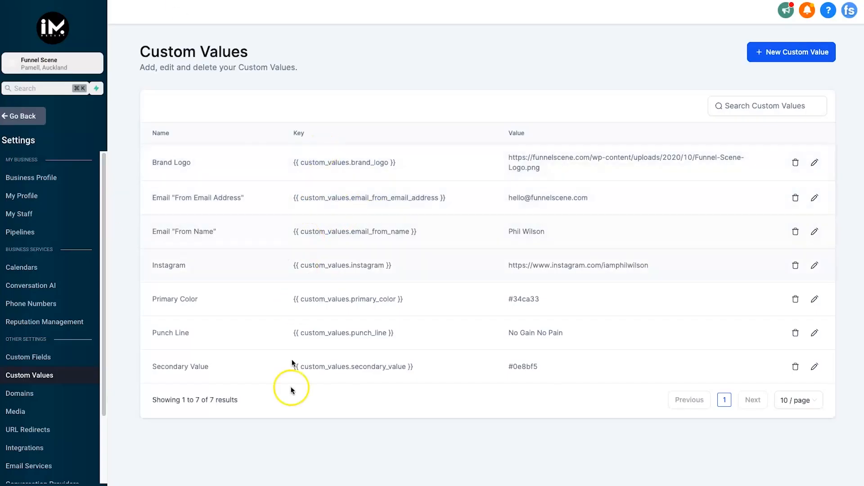
mouse_move(317, 86)
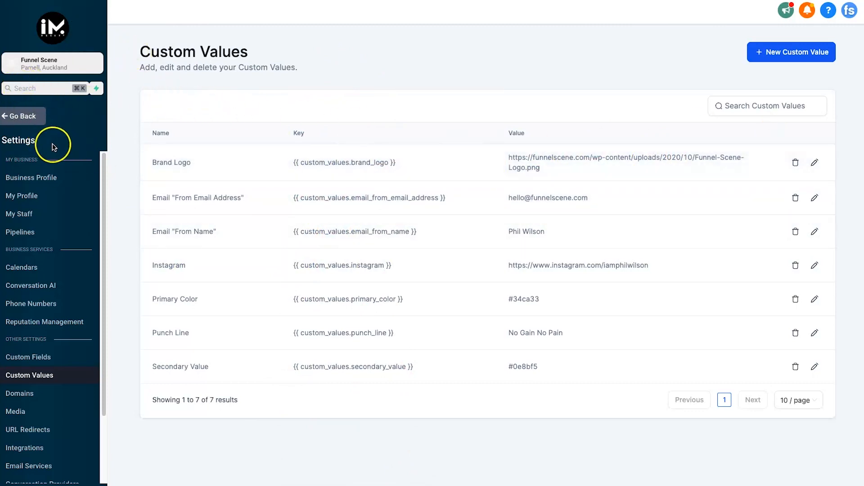
- Bring up the Brand Logo custom value's edit dialog showing its name and logo URL
left_click(816, 162)
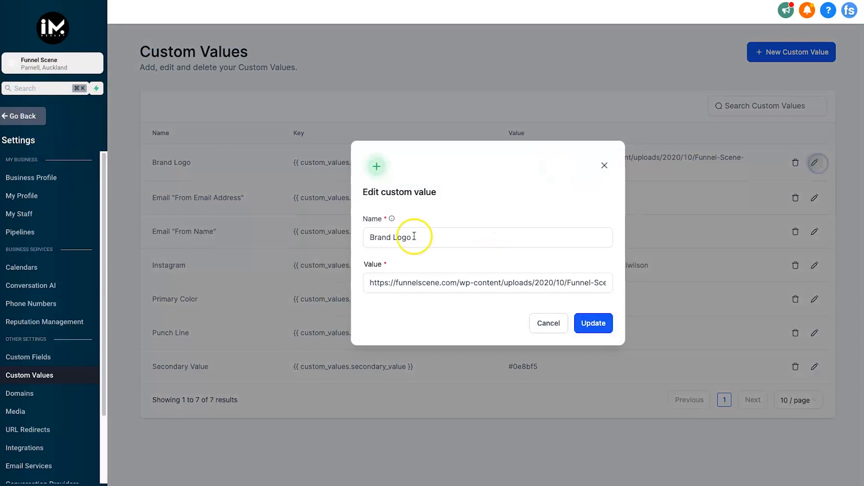
- Change the Punch Line custom value to 'Your Personal Best Everytime' and save it
left_click(593, 323)
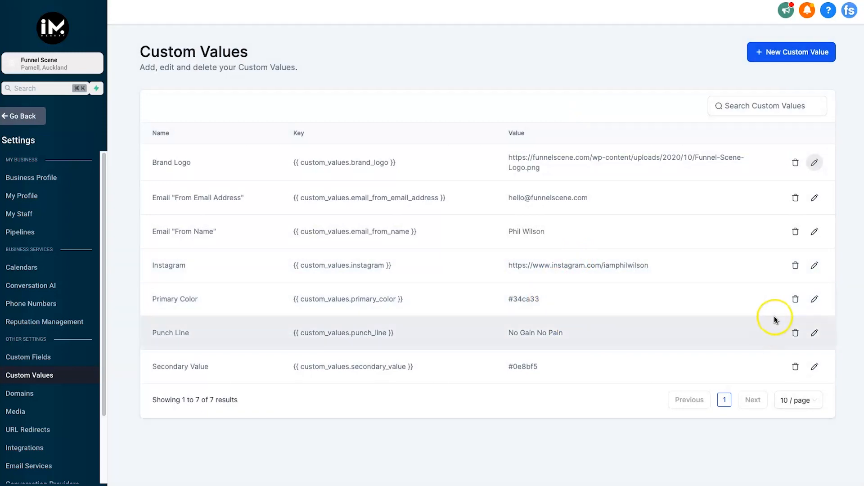
left_click(815, 333)
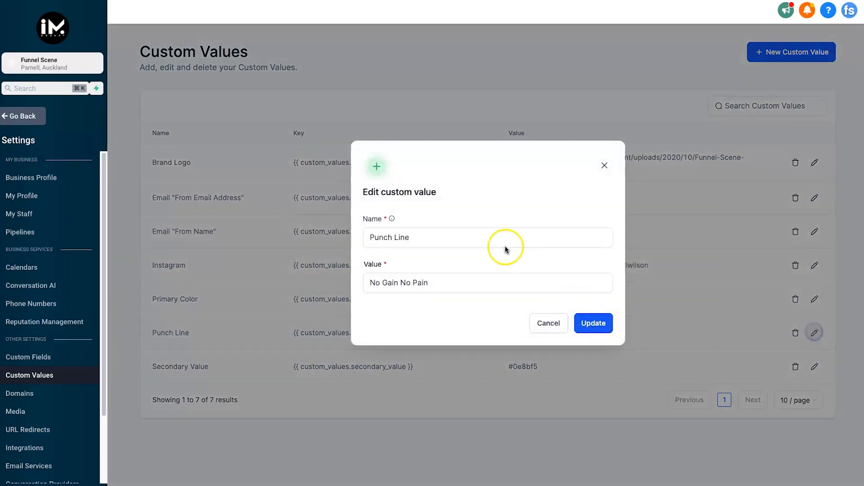
type("Your Personal Best Everytime")
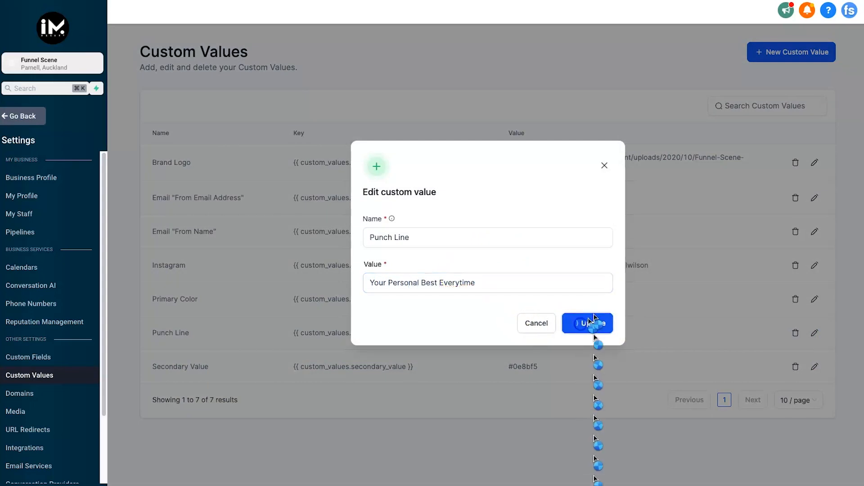
left_click(587, 323)
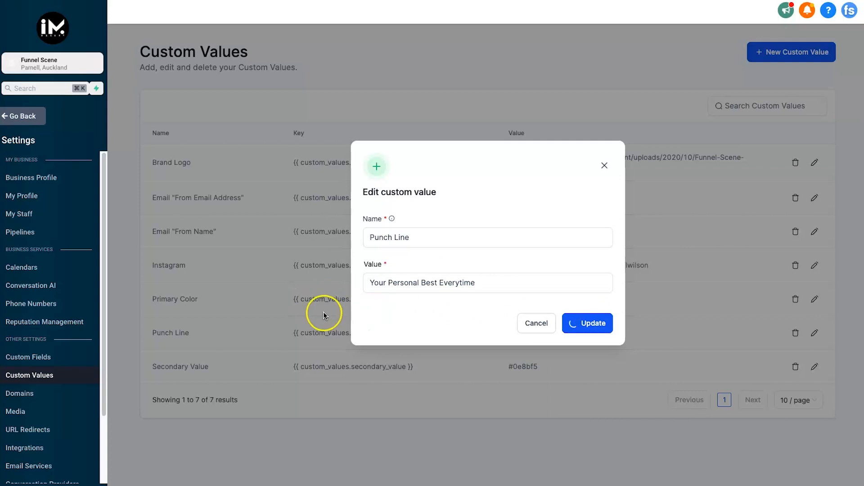
left_click(587, 324)
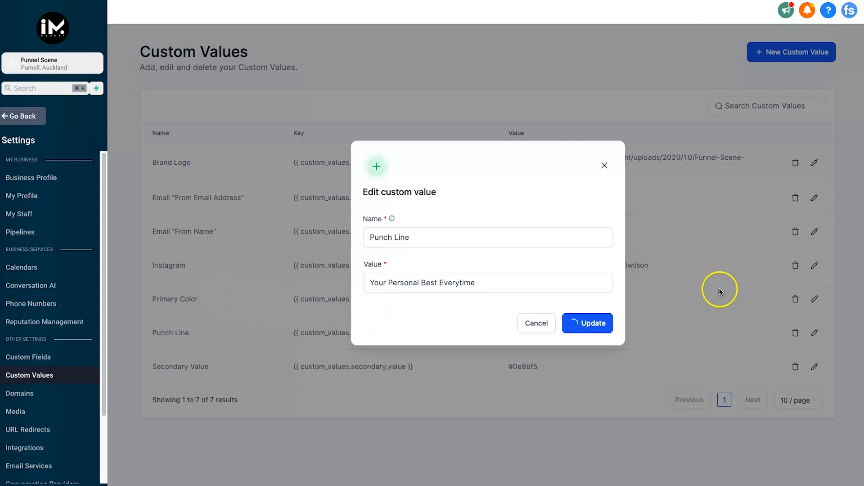
left_click(586, 323)
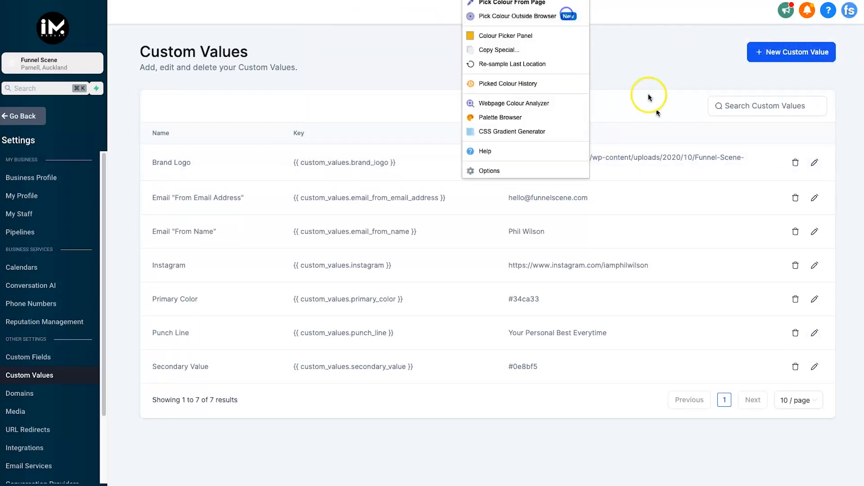
- Bring up the Primary Color custom value (#34ca33) for editing
left_click(815, 299)
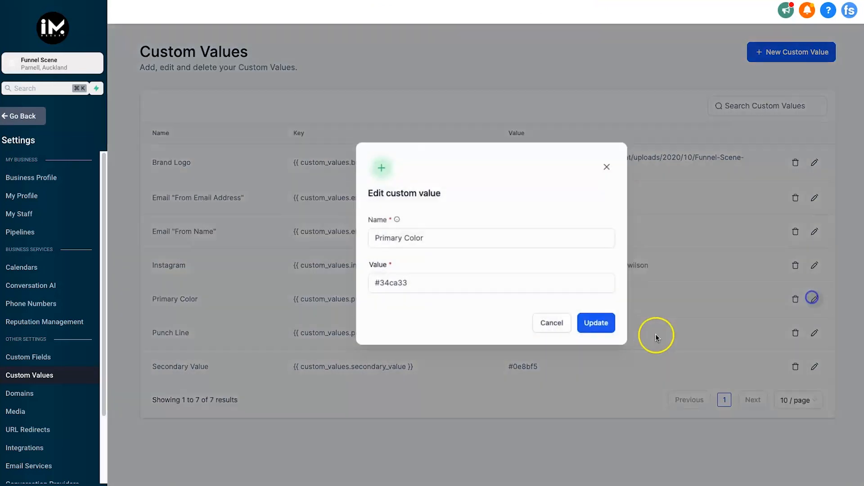
- Save Primary Color as #f3b50d and reload the gym site to show the new theme and headline
left_click(596, 323)
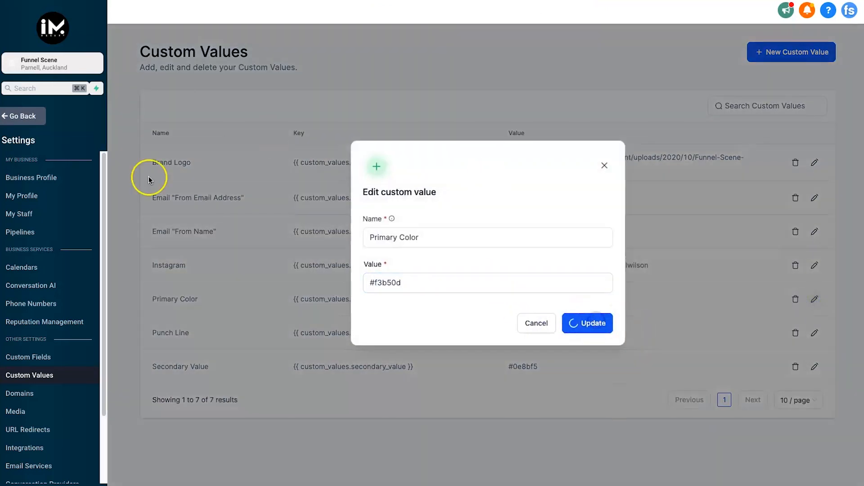
mouse_move(277, 216)
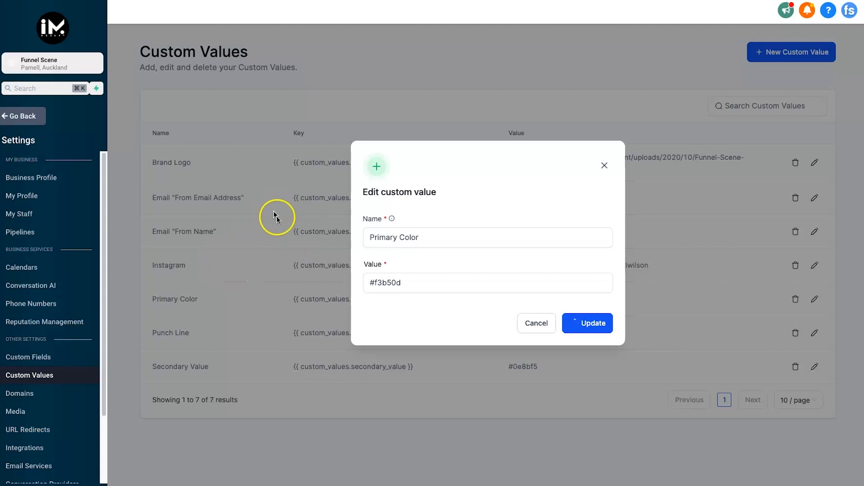
left_click(586, 323)
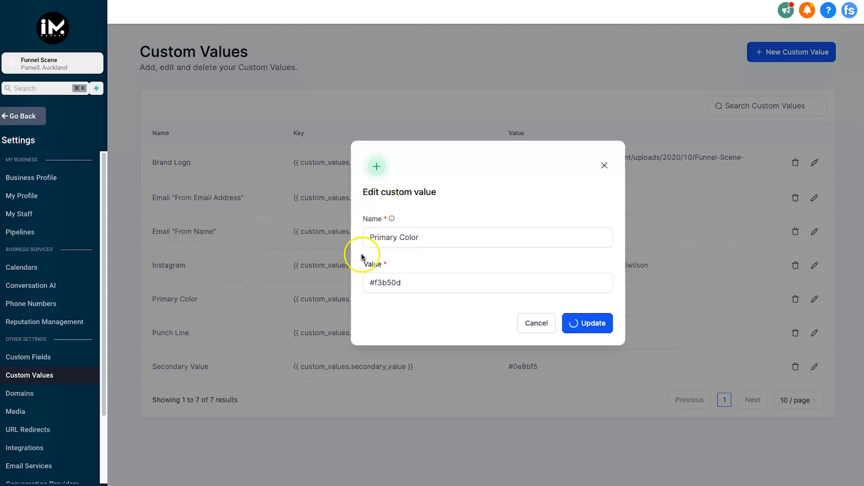
left_click(586, 323)
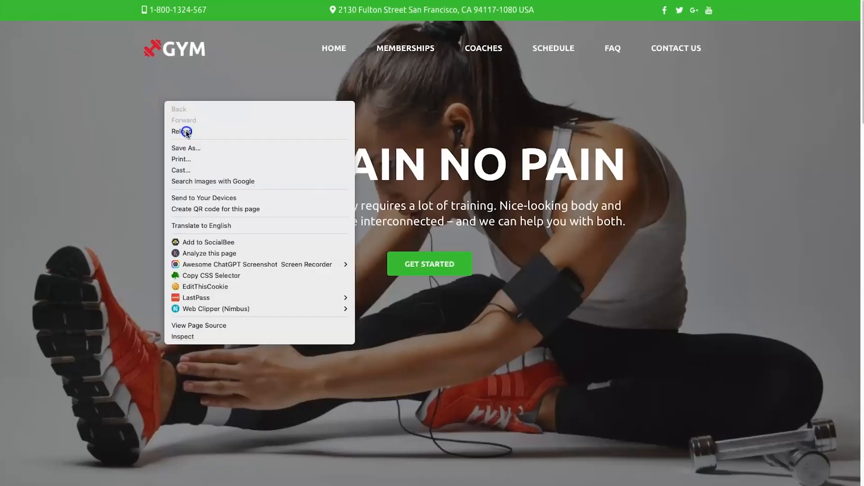
left_click(181, 131)
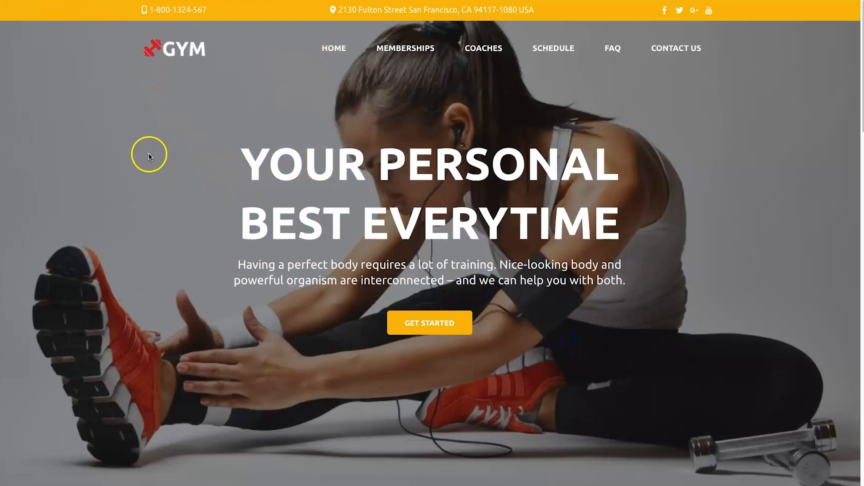
mouse_move(16, 296)
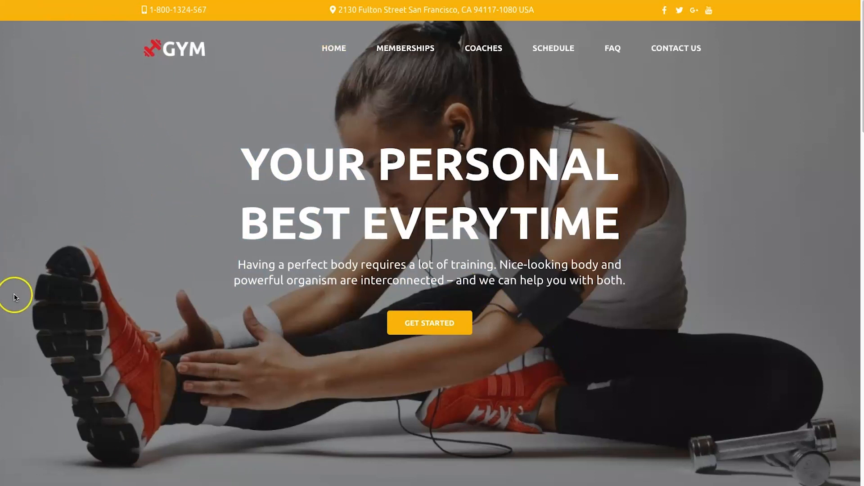
- Scroll down the reloaded gym page to review the new headline and yellow theme
scroll("down", 3)
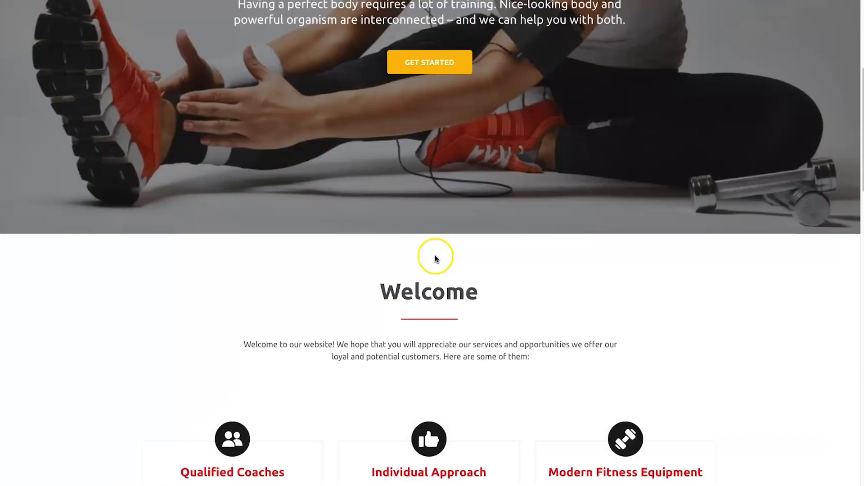
scroll("down", 3)
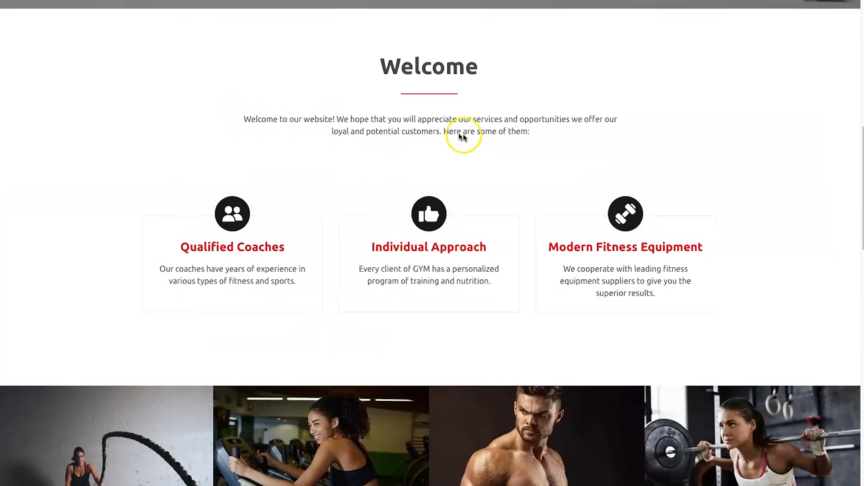
scroll("down", 3)
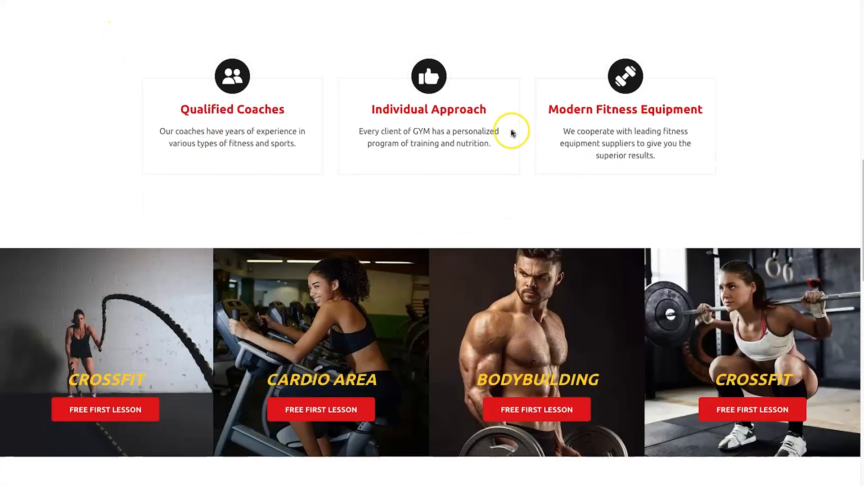
scroll("down", 3)
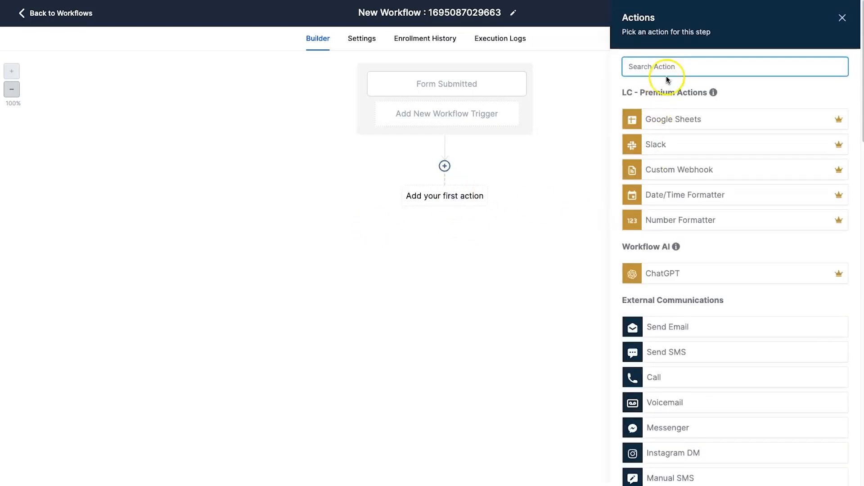
type("email")
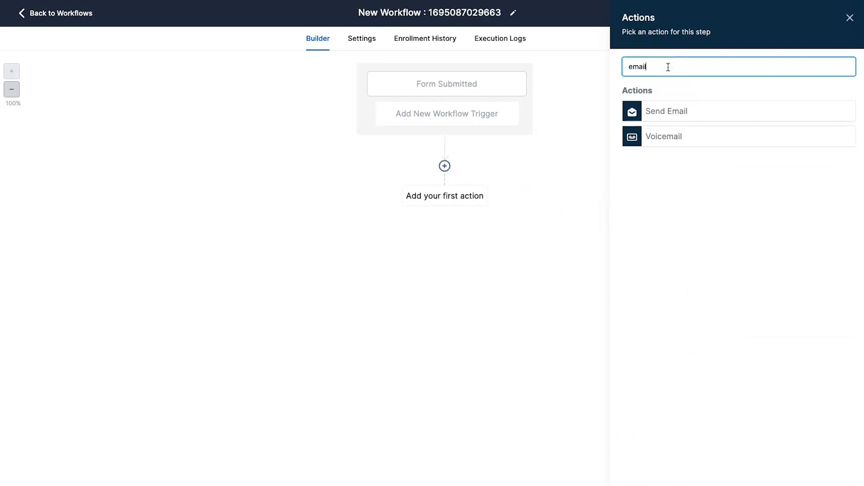
left_click(666, 111)
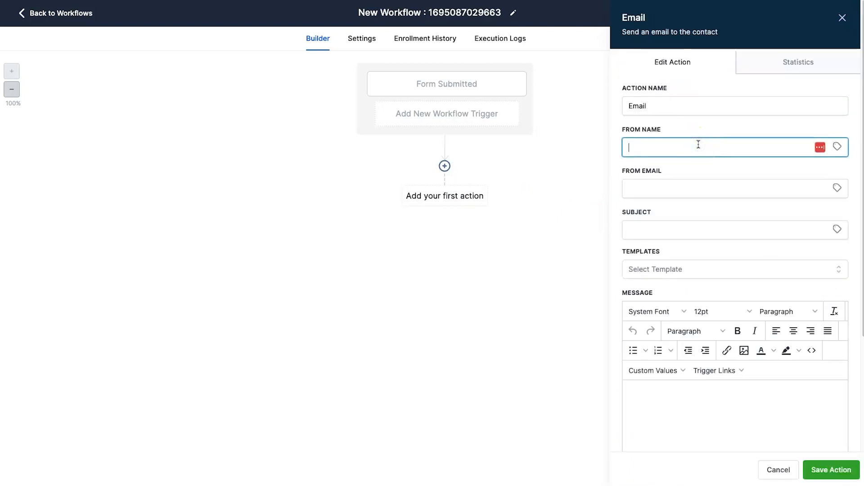
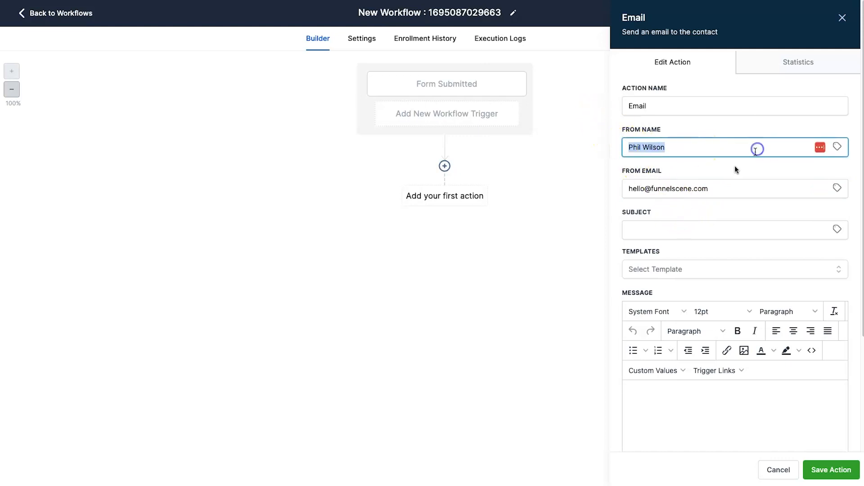
left_click(716, 188)
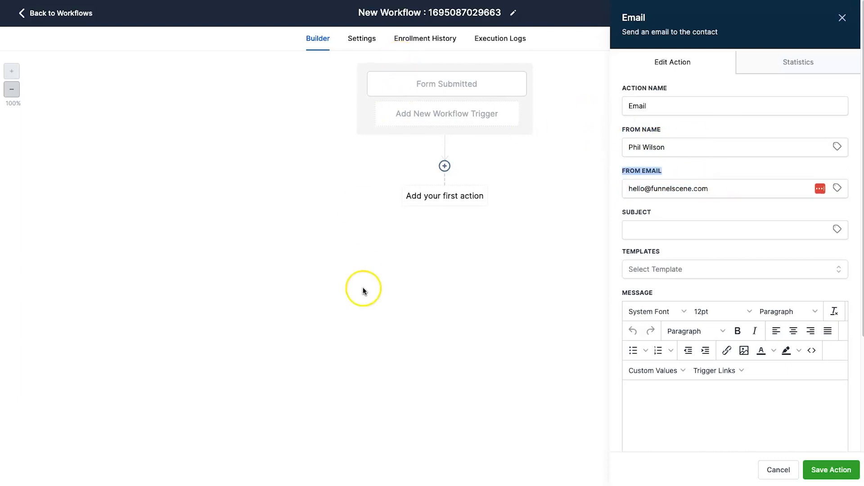
mouse_move(491, 178)
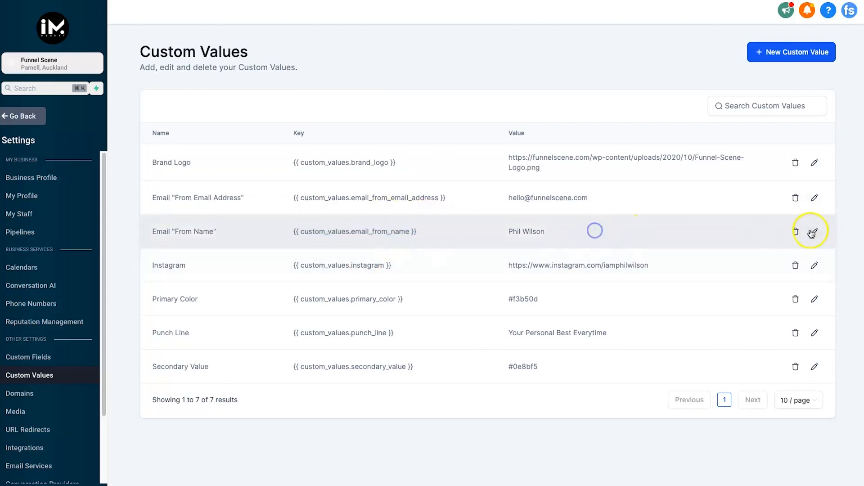
left_click(814, 231)
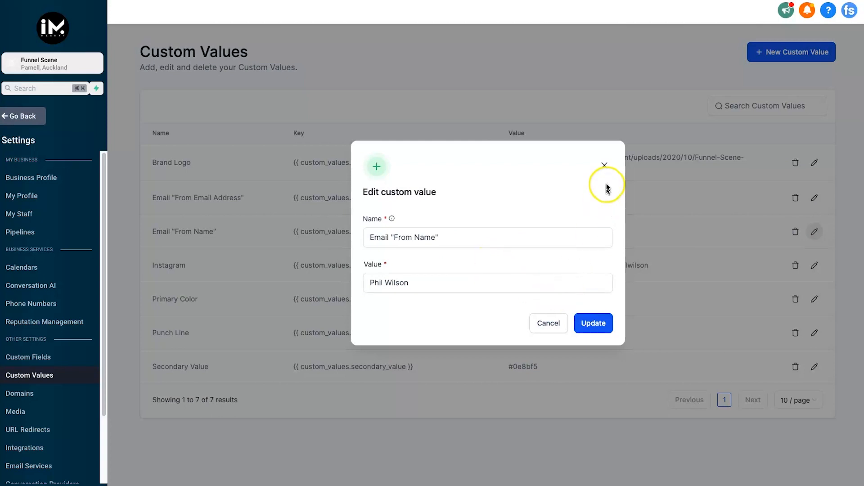
left_click(603, 166)
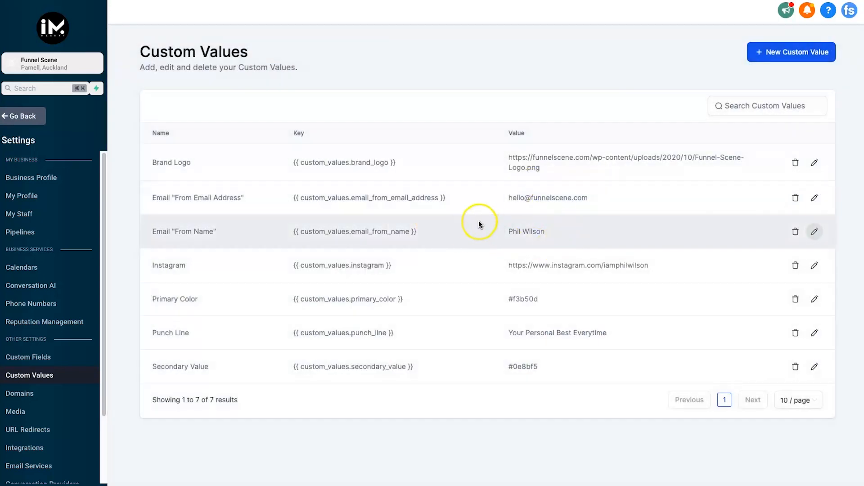